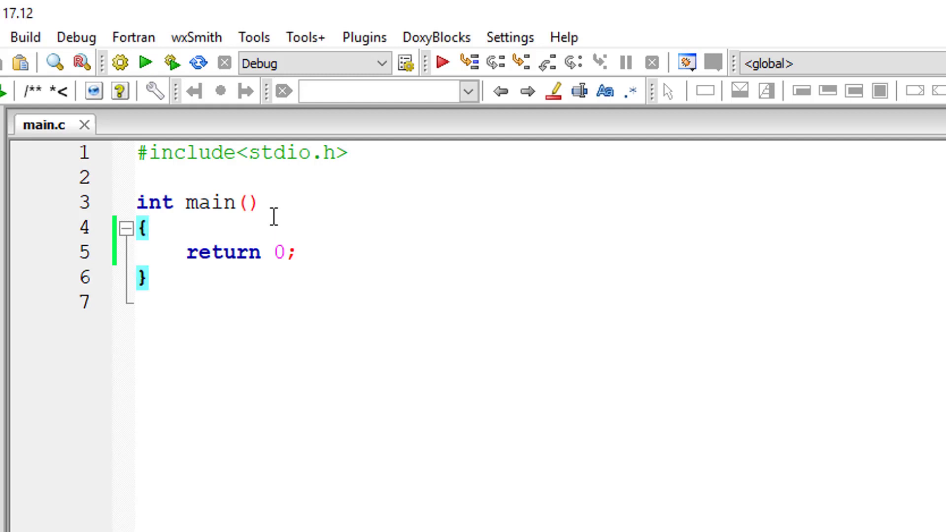
# Declare int a, assign it printf("Technotip.com"), and print a with "\n%d".
pyautogui.write('int a;')
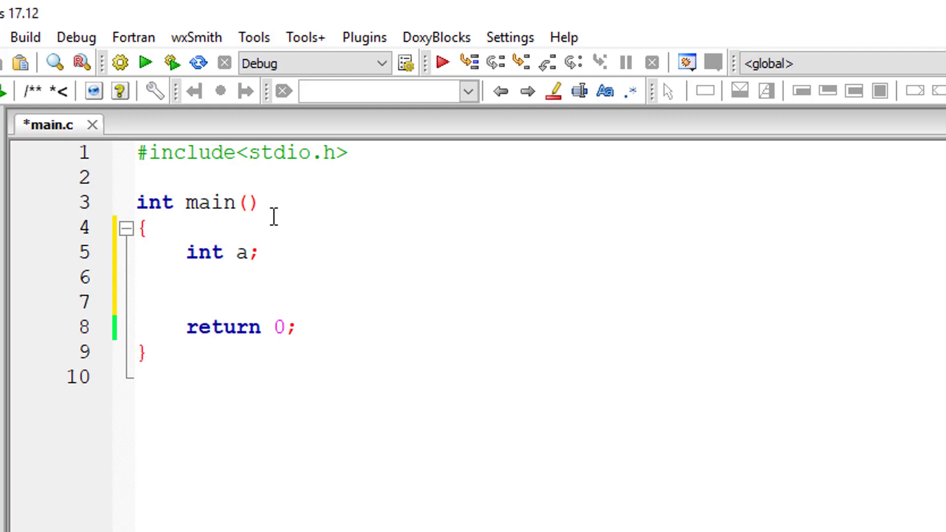
pyautogui.write('a =')
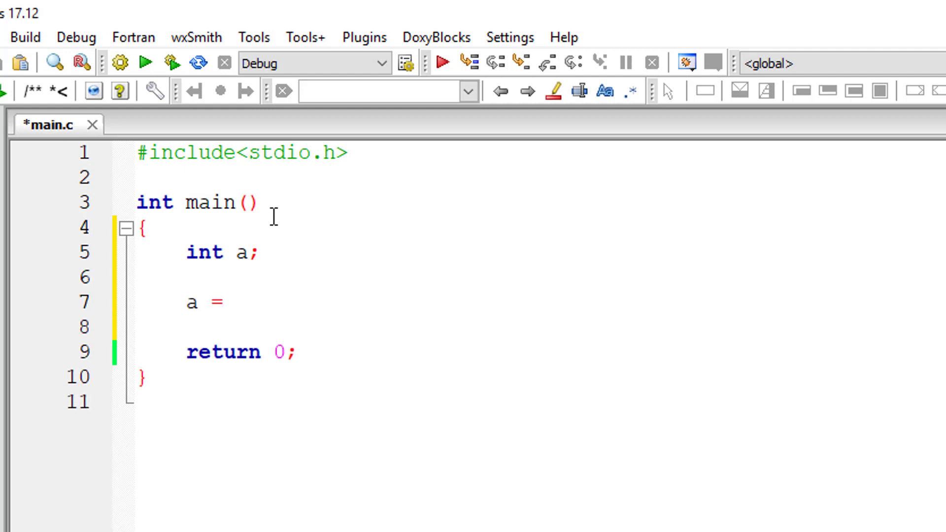
pyautogui.write('printf()')
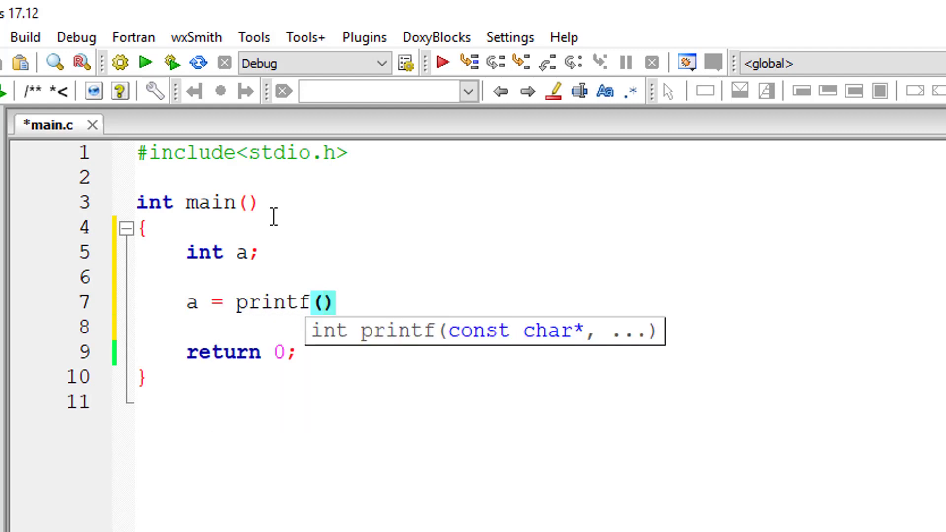
pyautogui.write('"Technotip.com"')
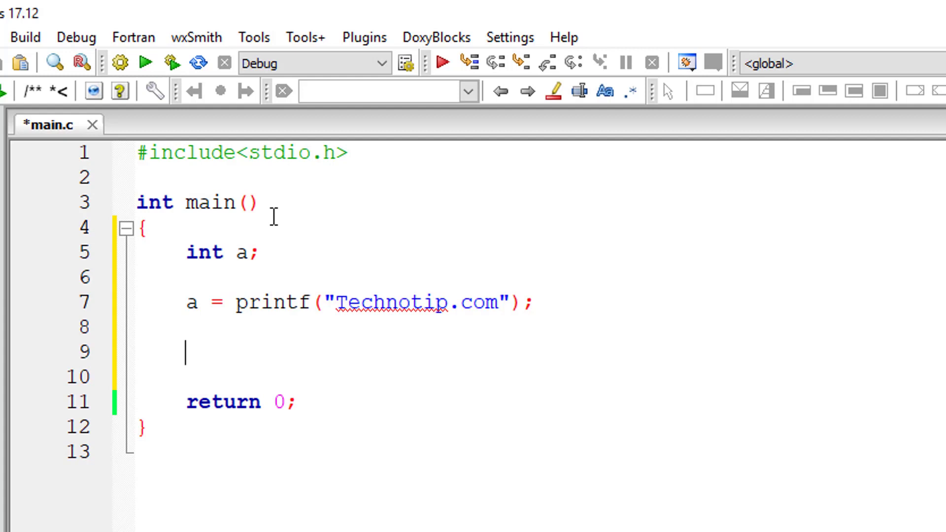
pyautogui.write('printf("\\n')
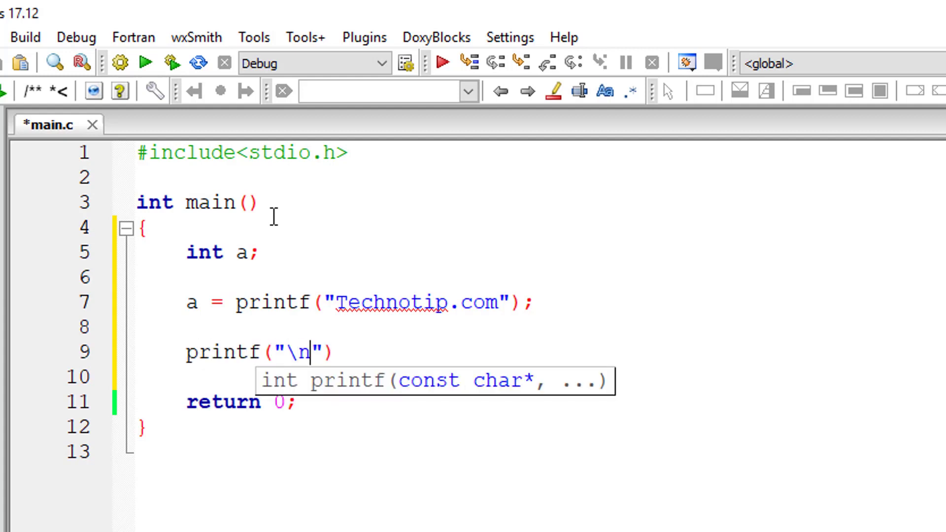
pyautogui.write('%d')
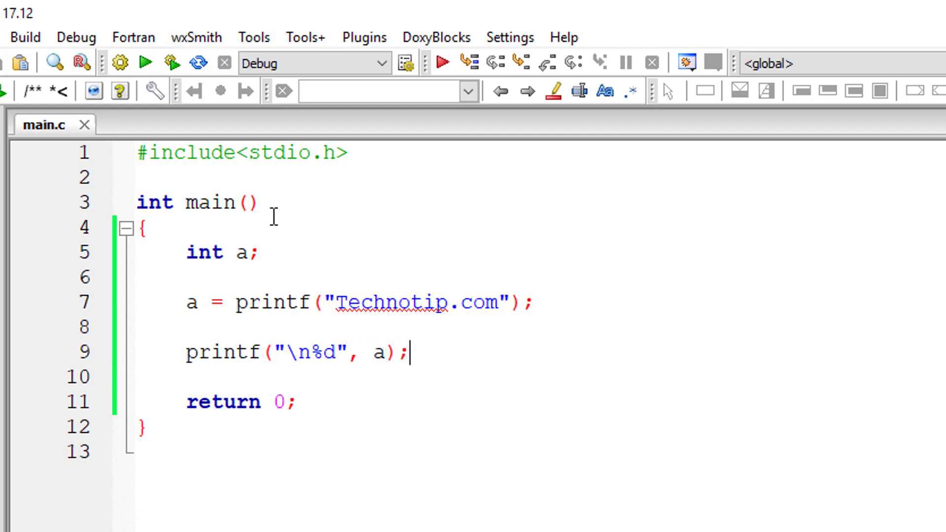
pyautogui.moveTo(834, 373)
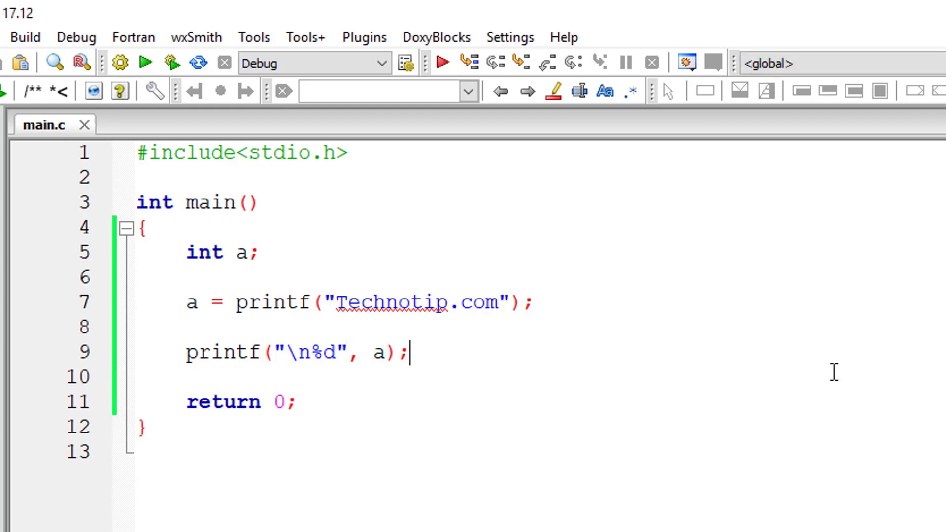
pyautogui.moveTo(821, 387)
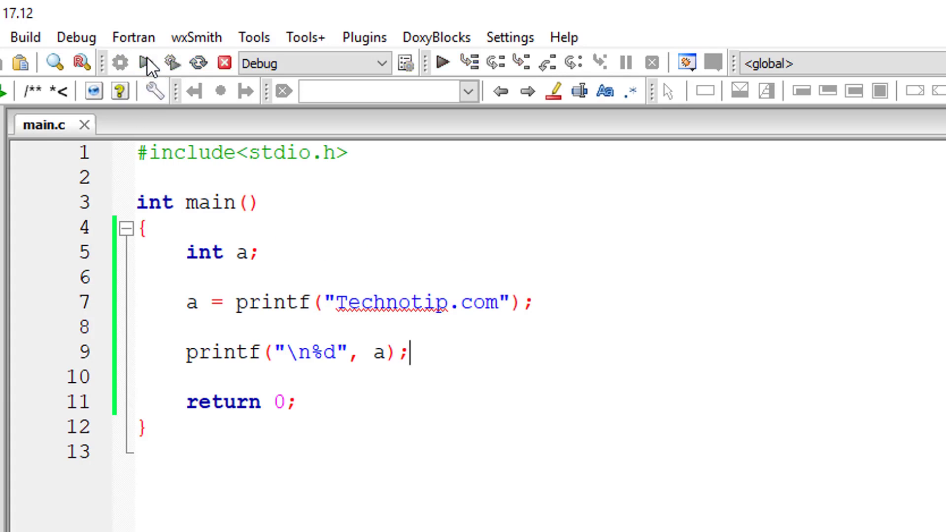
# Add a trailing space to "Technotip.com", rebuild, then change the string to "IBM".
pyautogui.click(443, 62)
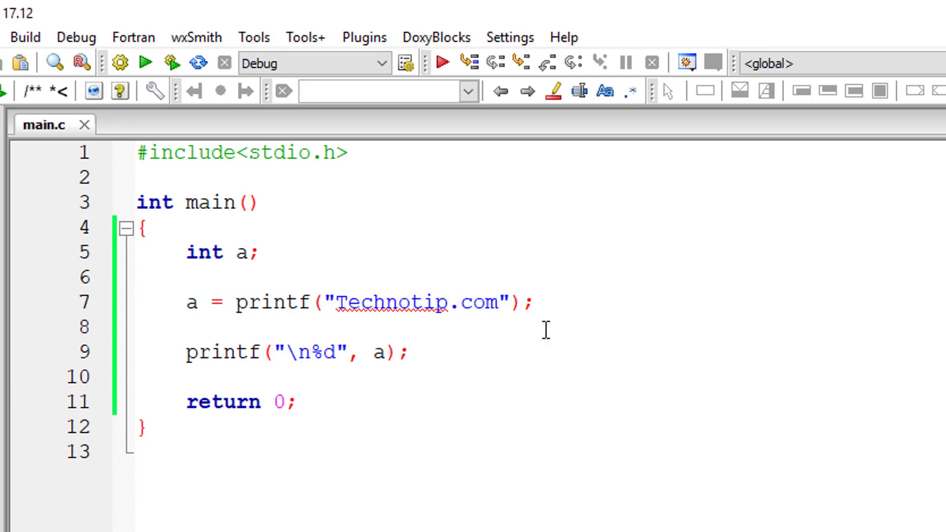
pyautogui.click(25, 37)
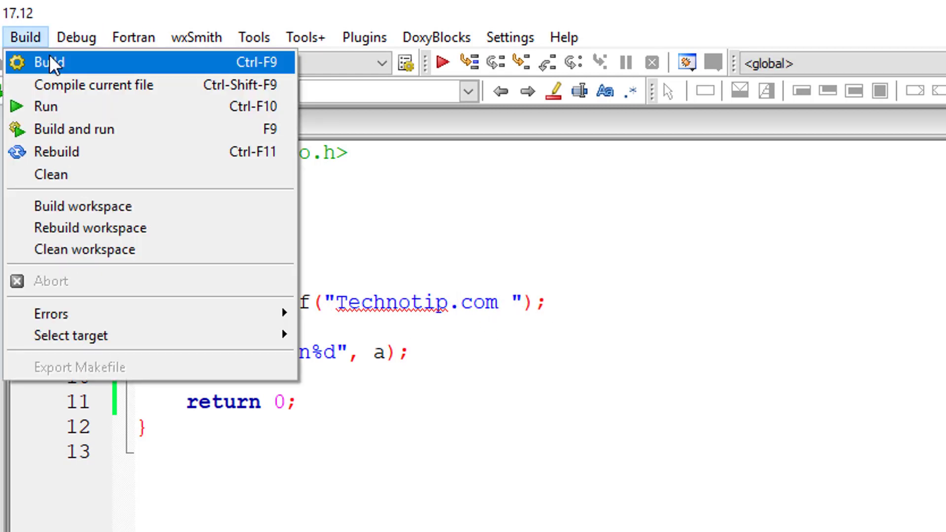
pyautogui.click(73, 129)
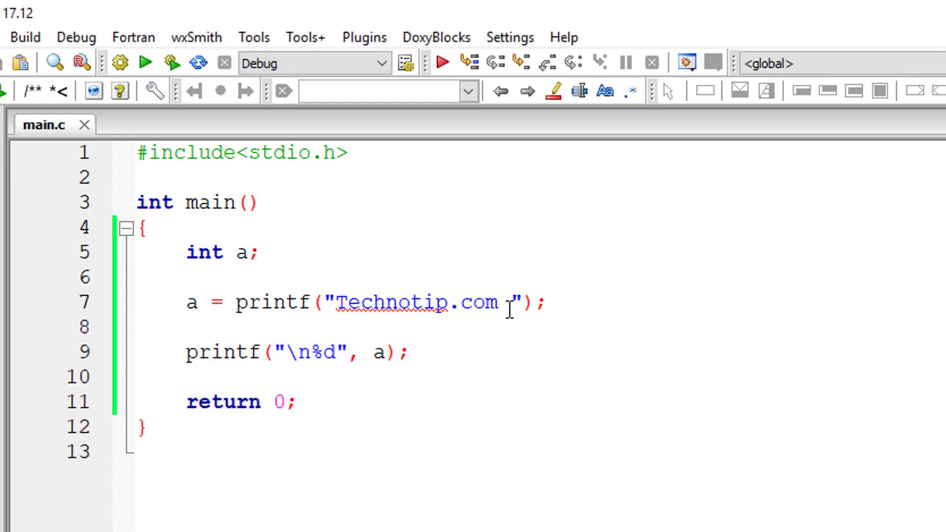
pyautogui.write('I')
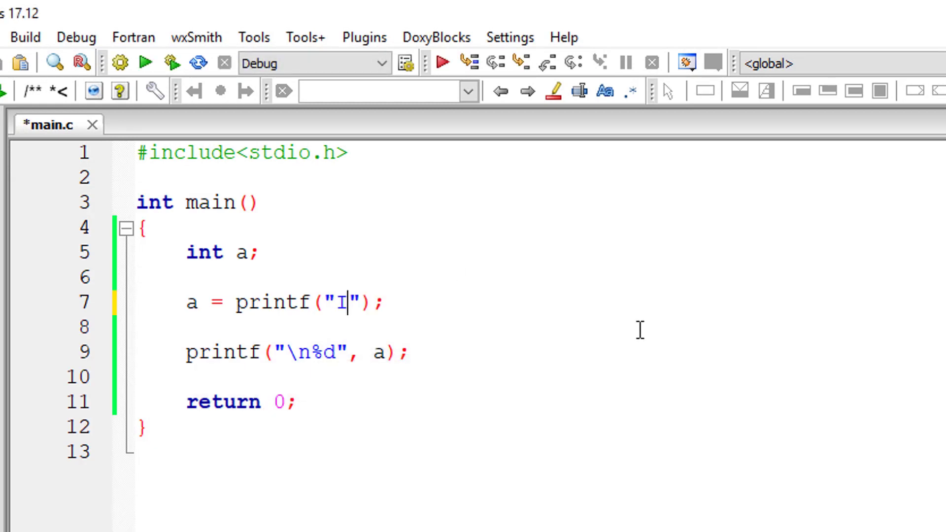
pyautogui.write('BM')
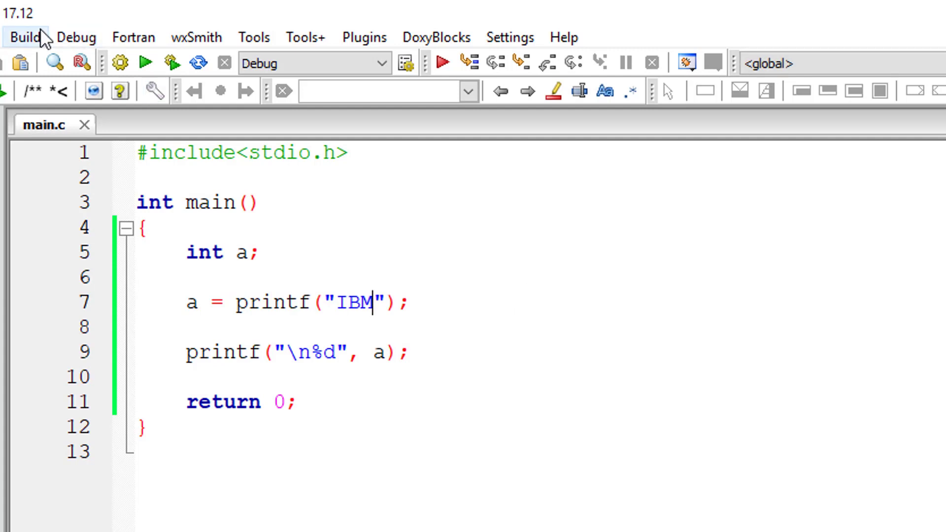